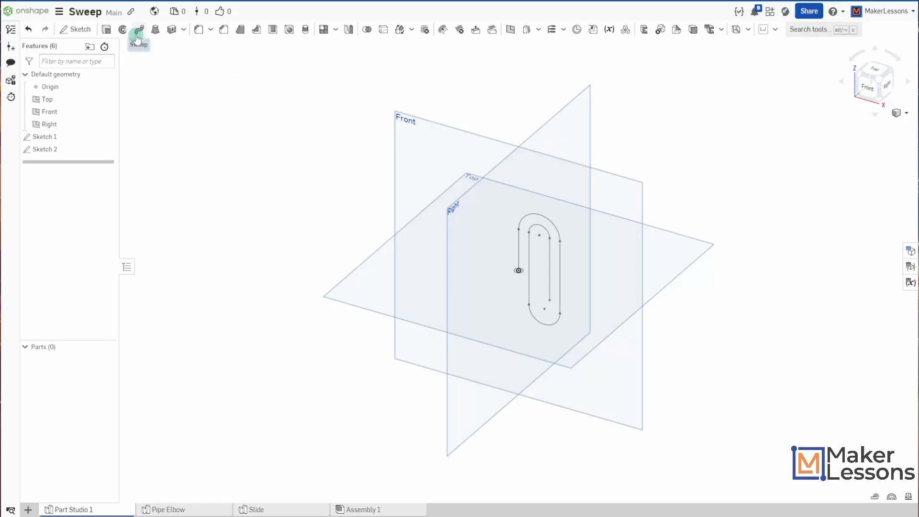
pyautogui.moveTo(155, 29)
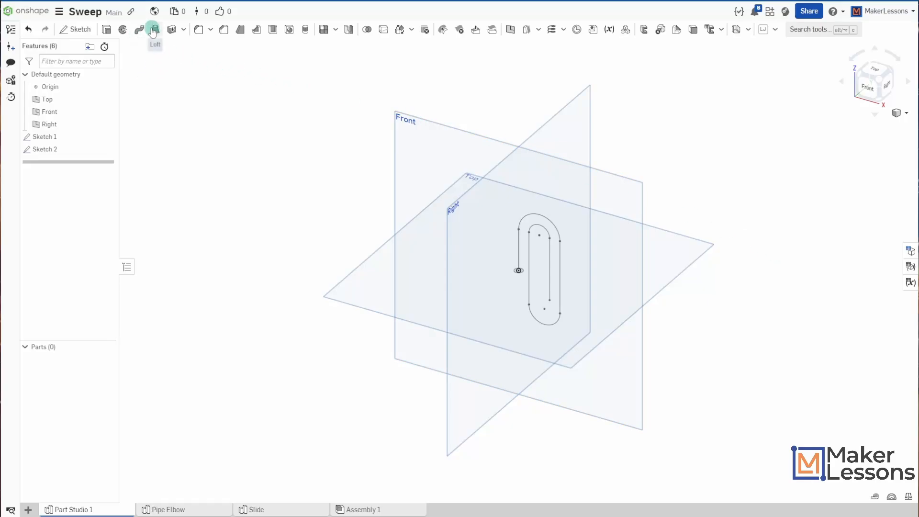
pyautogui.moveTo(236, 178)
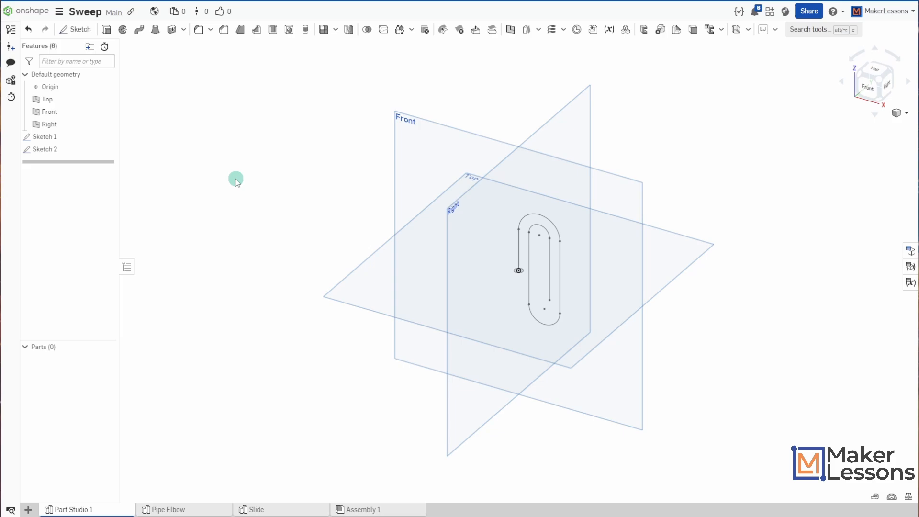
pyautogui.moveTo(232, 283)
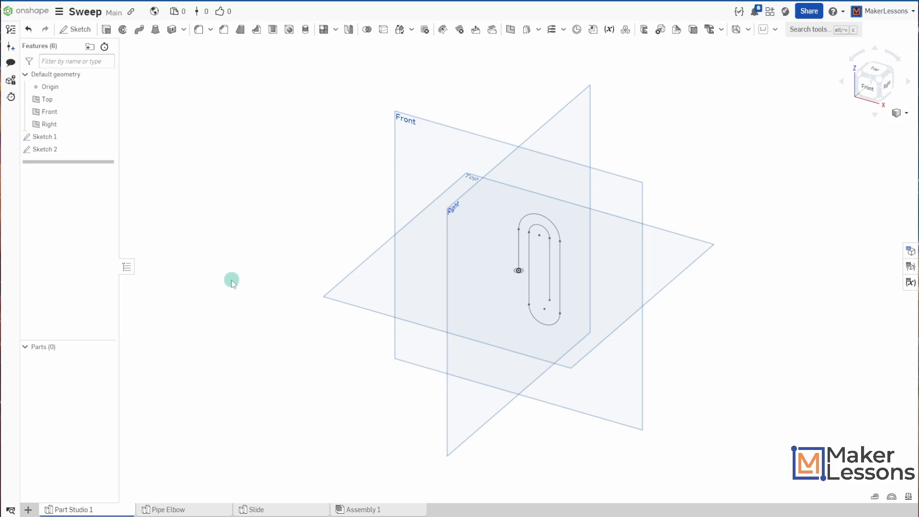
pyautogui.moveTo(283, 136)
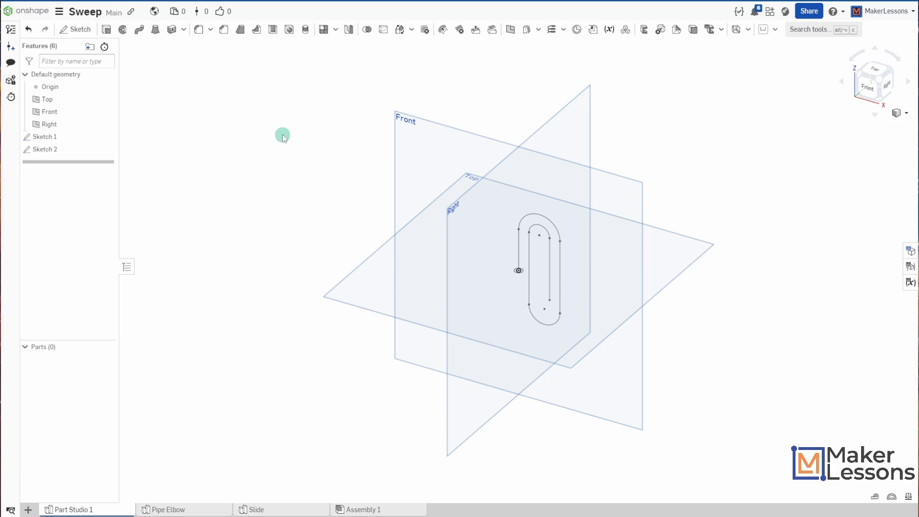
pyautogui.moveTo(201, 205)
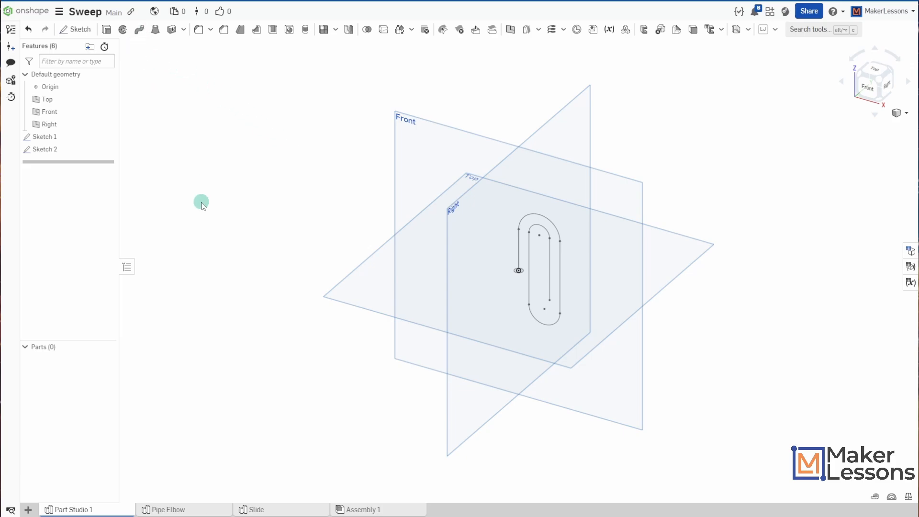
pyautogui.moveTo(133, 29)
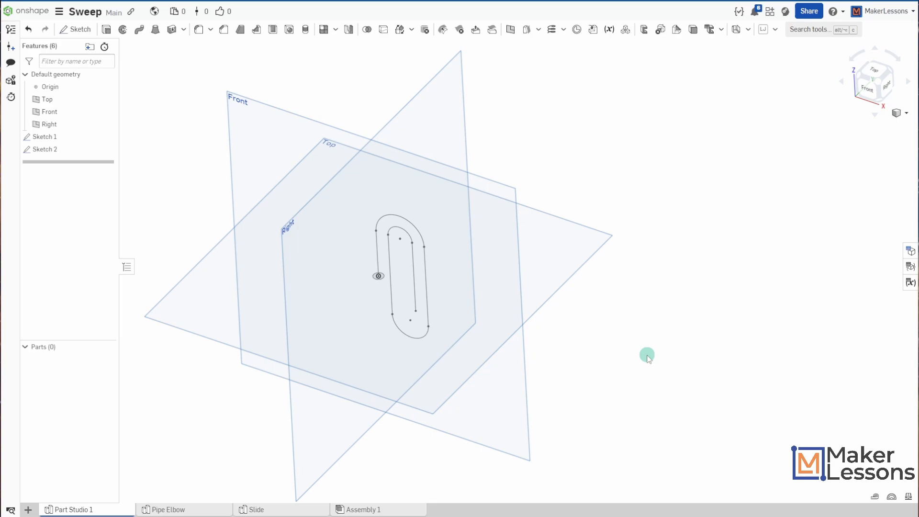
# Sweep the small circle profile along the Sketch 1 paperclip path into a solid tube
pyautogui.click(44, 148)
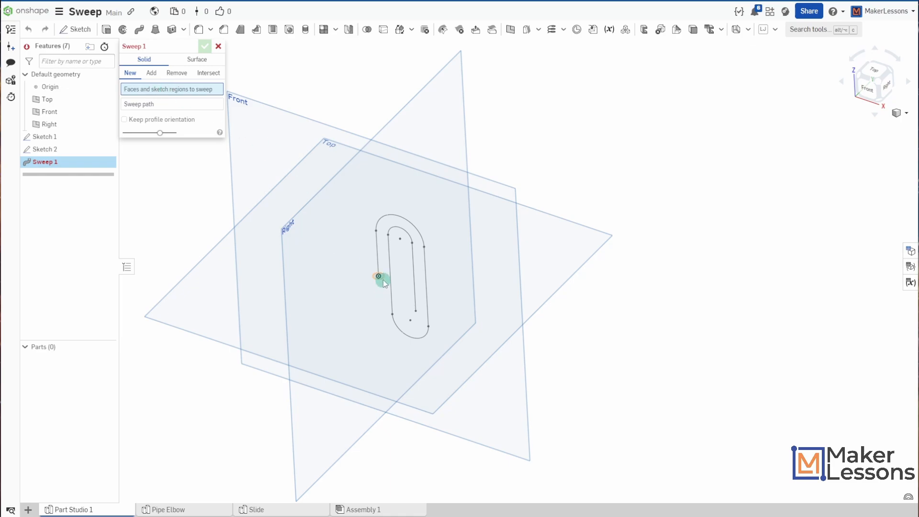
pyautogui.click(379, 276)
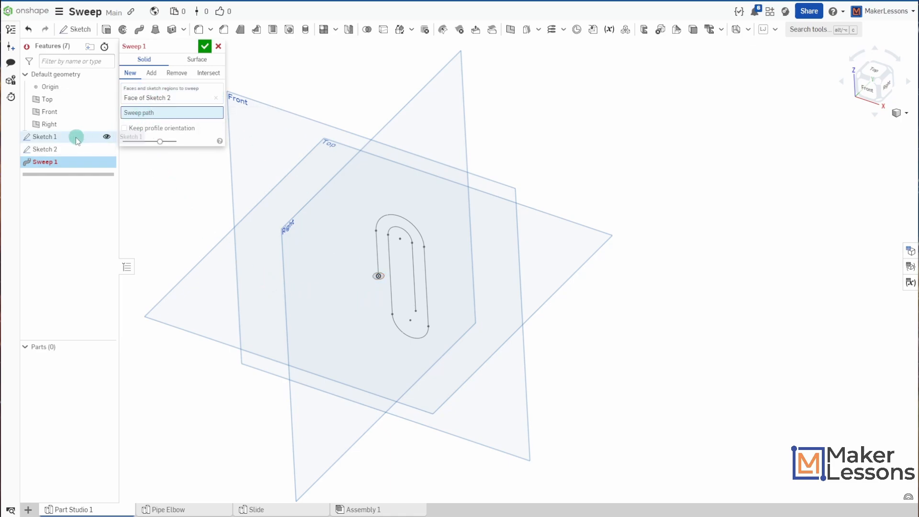
pyautogui.click(44, 136)
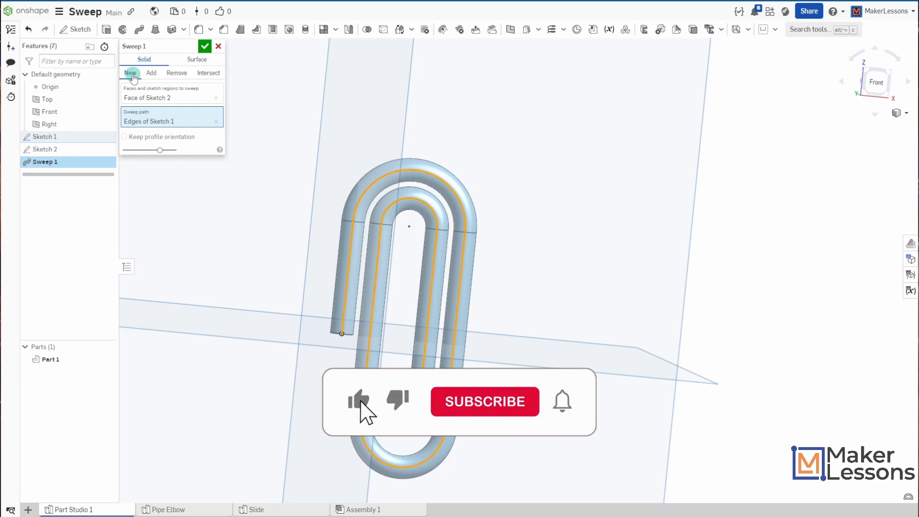
pyautogui.click(204, 46)
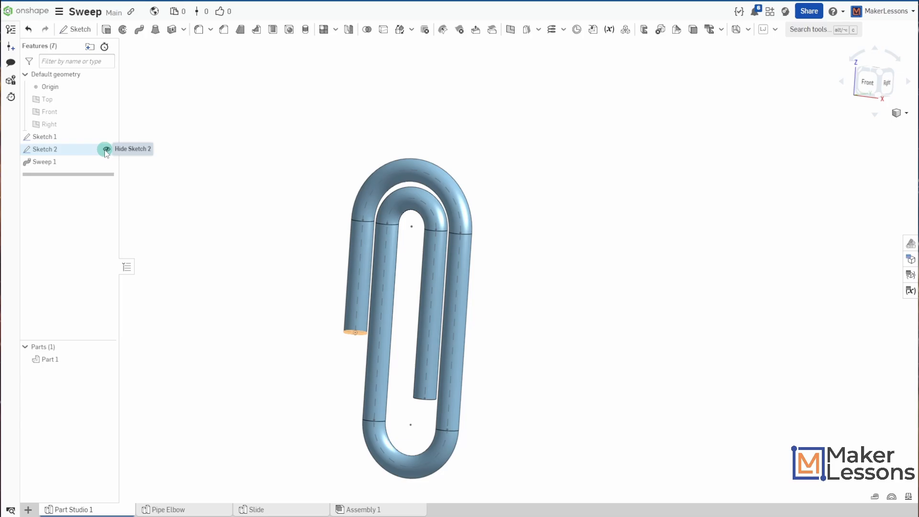
# Hide the path and profile sketches, then switch to the Pipe Elbow studio
pyautogui.click(105, 149)
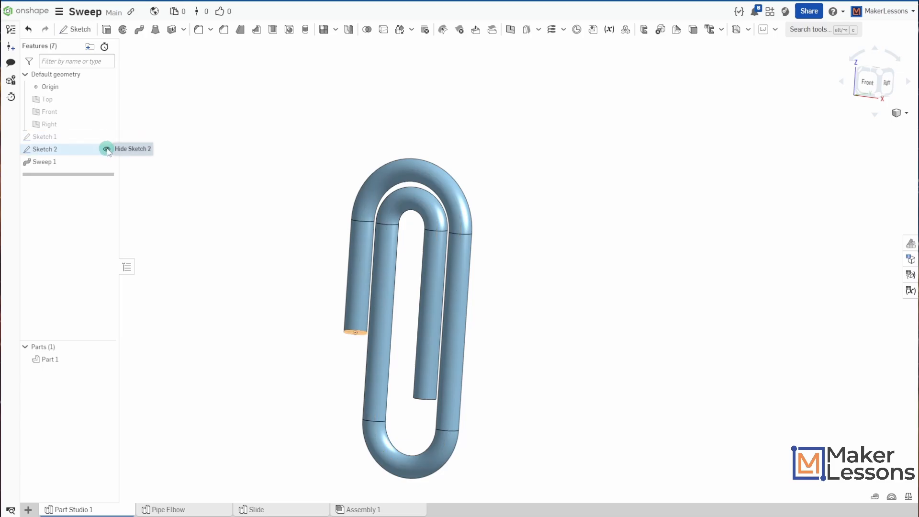
pyautogui.click(107, 148)
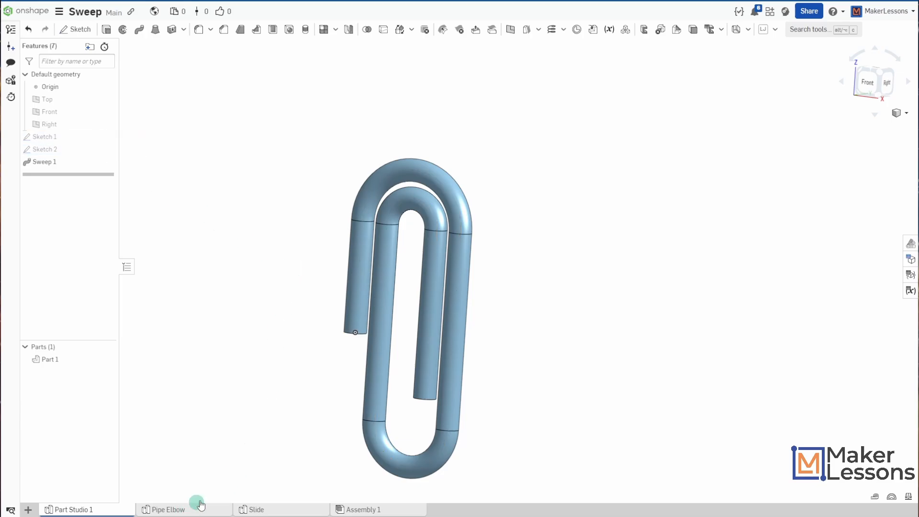
pyautogui.click(169, 509)
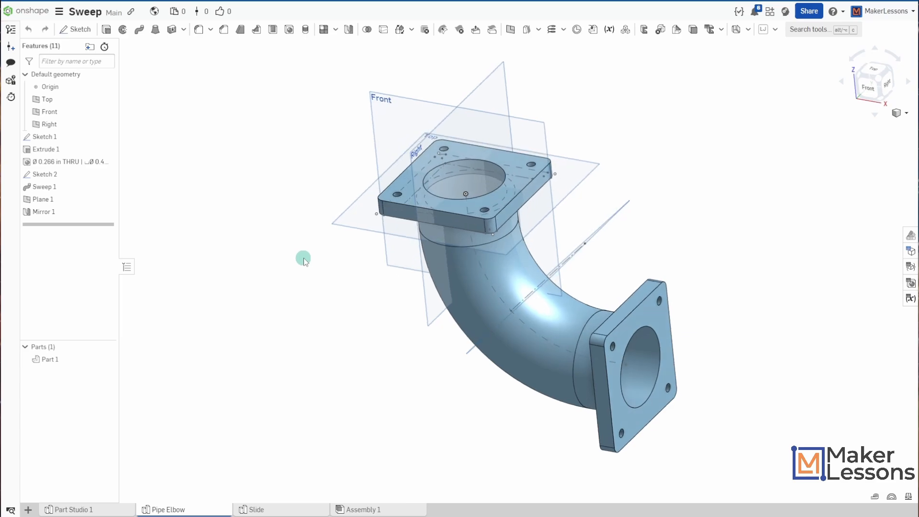
pyautogui.moveTo(301, 277)
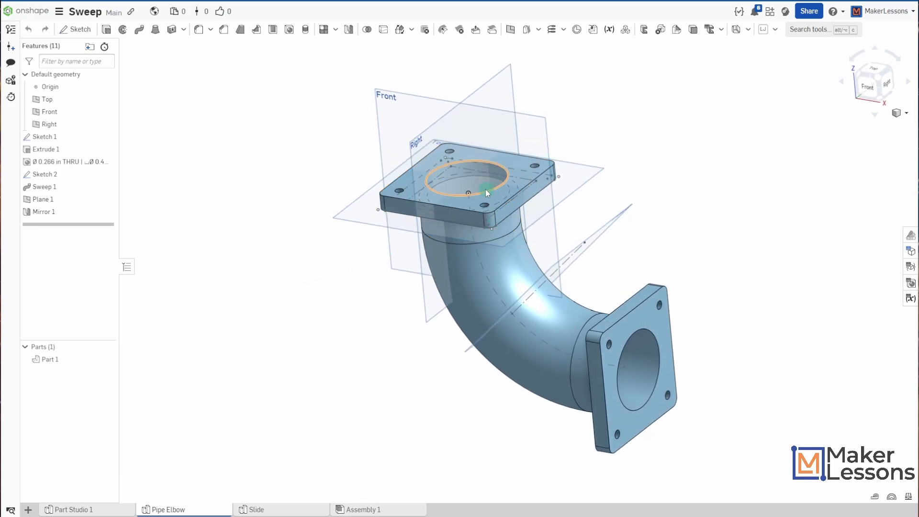
# Review the flange profile and its circular opening in Sketch 1
pyautogui.click(43, 136)
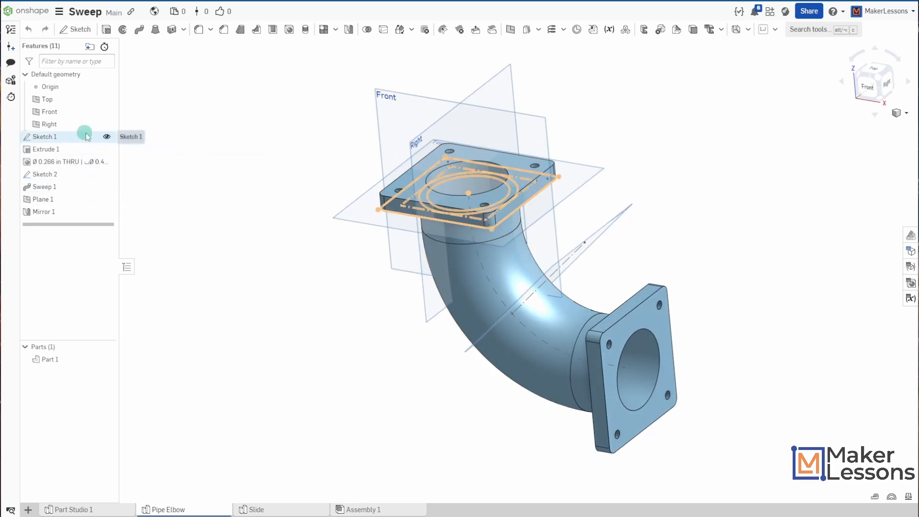
pyautogui.doubleClick(42, 136)
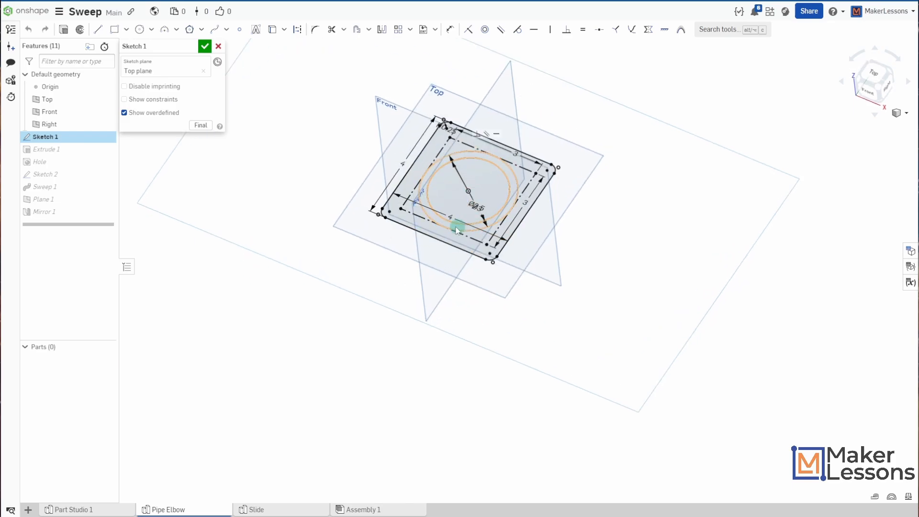
pyautogui.click(204, 46)
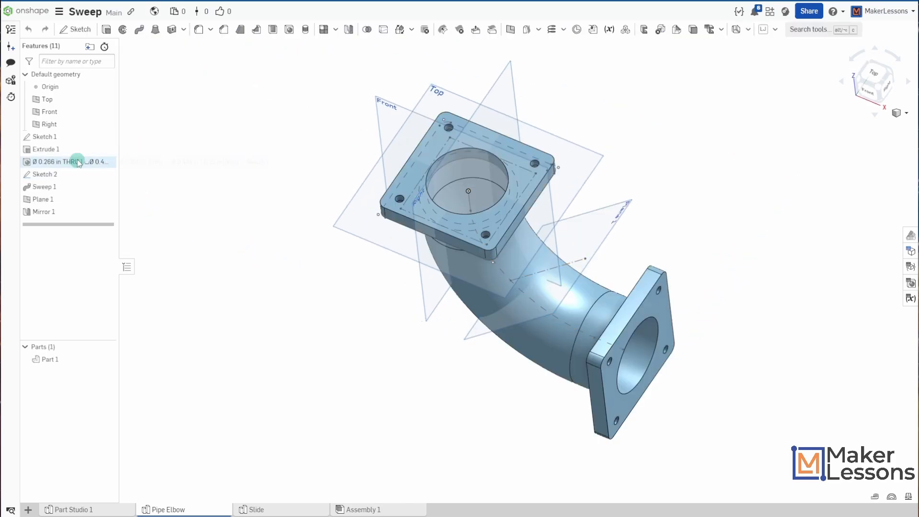
# Review the curved path in Sketch 2, then move on to the Slide studio
pyautogui.doubleClick(44, 174)
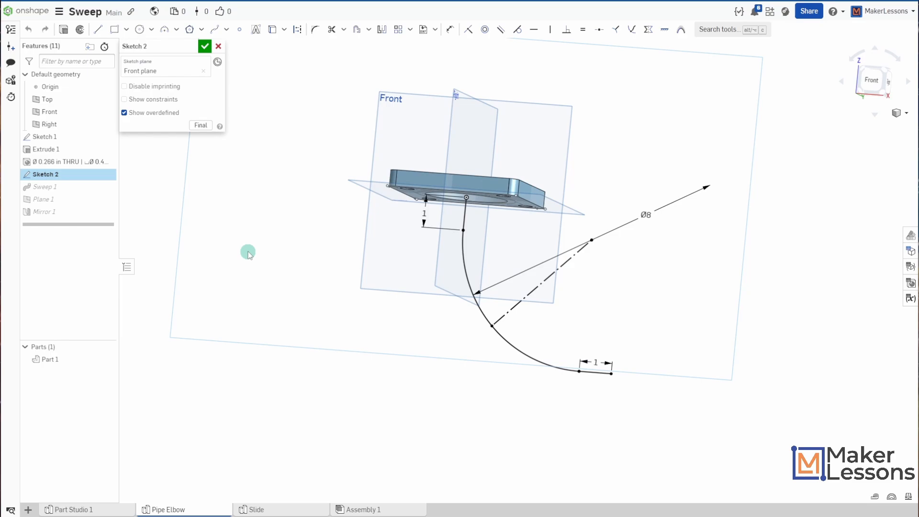
pyautogui.click(205, 47)
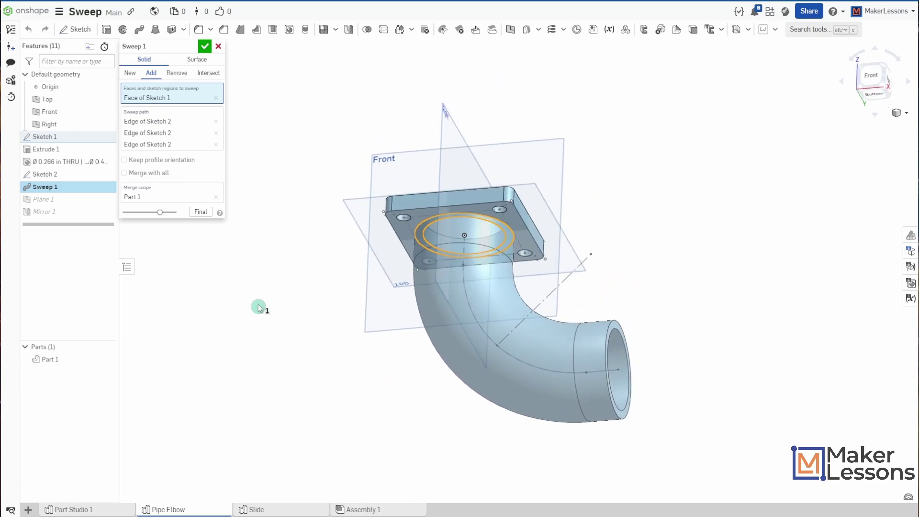
pyautogui.click(218, 46)
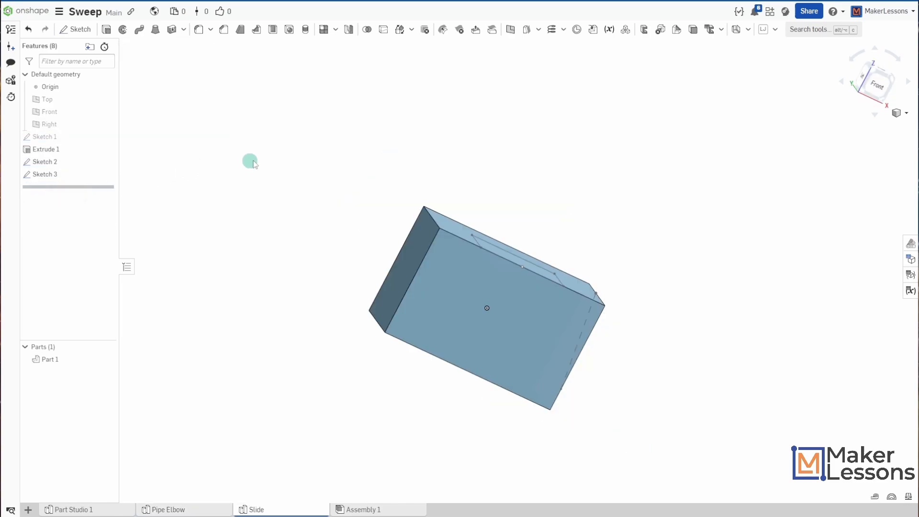
# Orbit the Slide block to see its top and side, and start a Sweep
pyautogui.moveTo(253, 161); pyautogui.dragTo(277, 179)
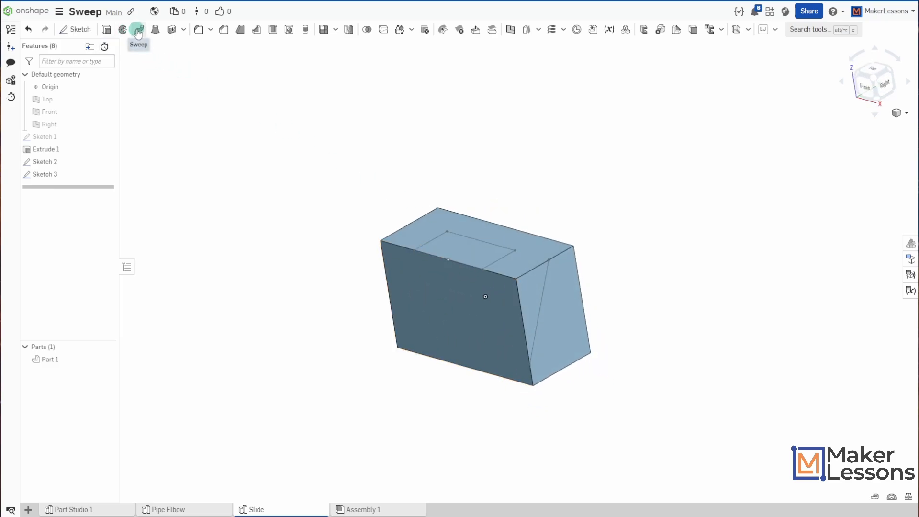
pyautogui.click(137, 30)
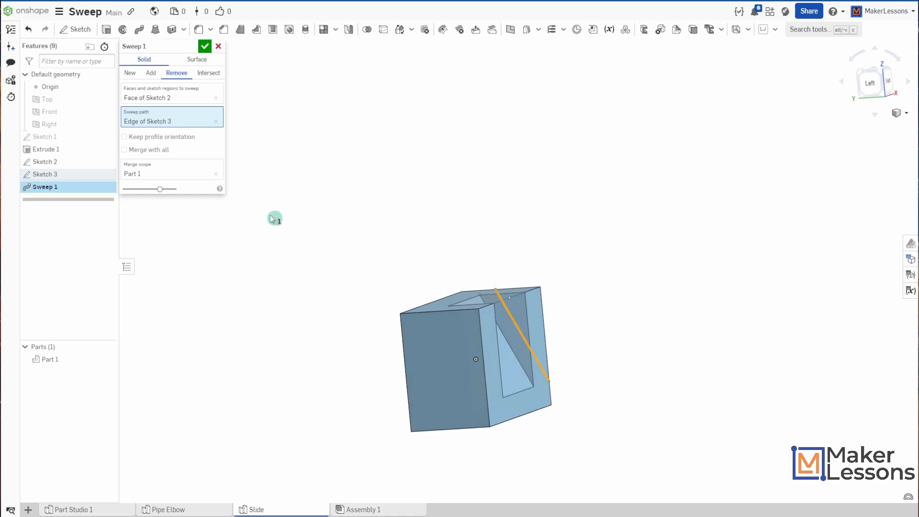
# Confirm the Remove sweep, cutting the slanted slot along Sketch 3 through the block
pyautogui.click(204, 46)
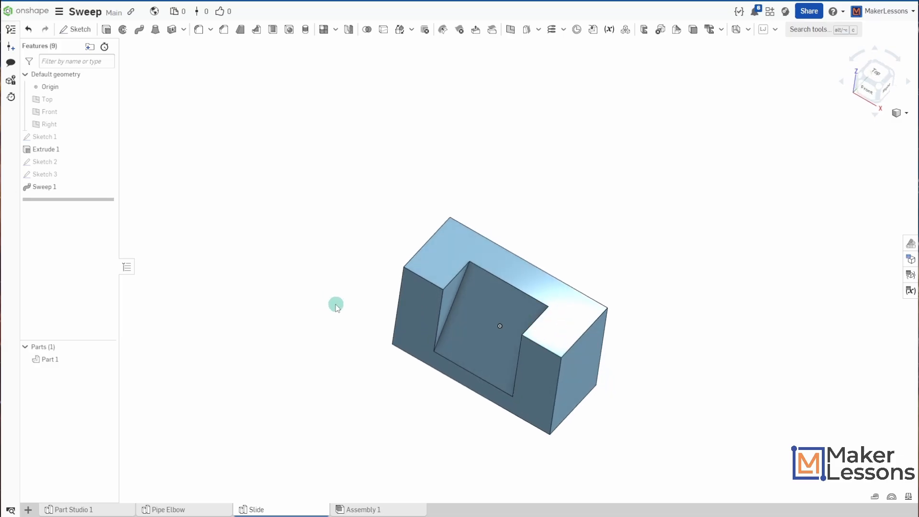
pyautogui.moveTo(331, 306)
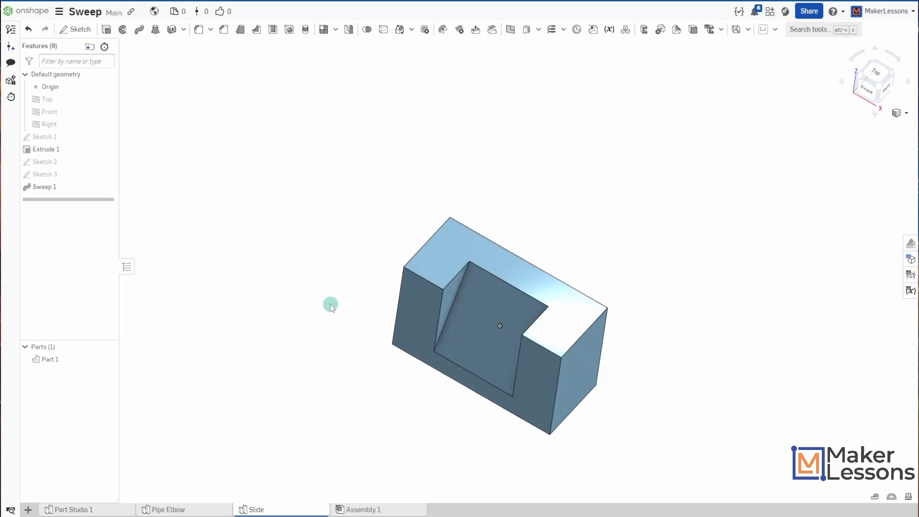